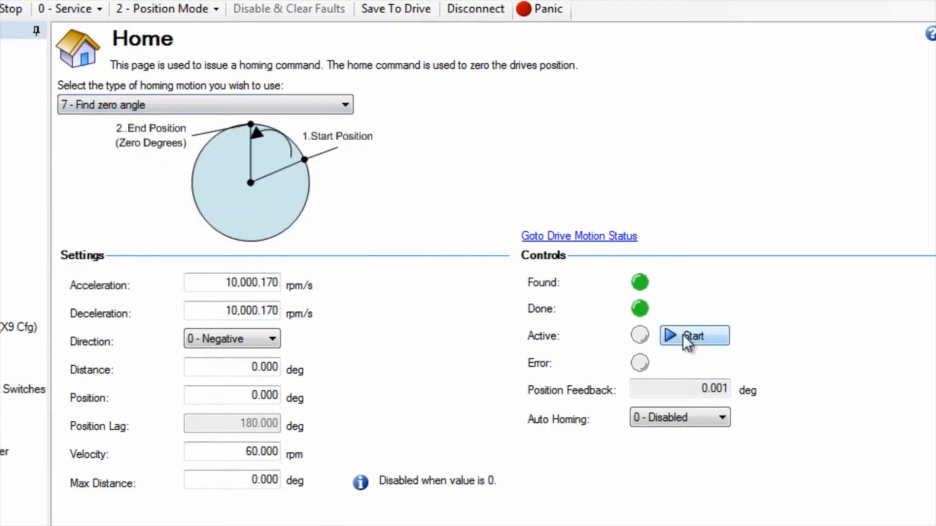
Step: Start the homing type 7 find-zero-angle move, setting home to -180 degrees
{"action": "left_click", "coordinate": [693, 335]}
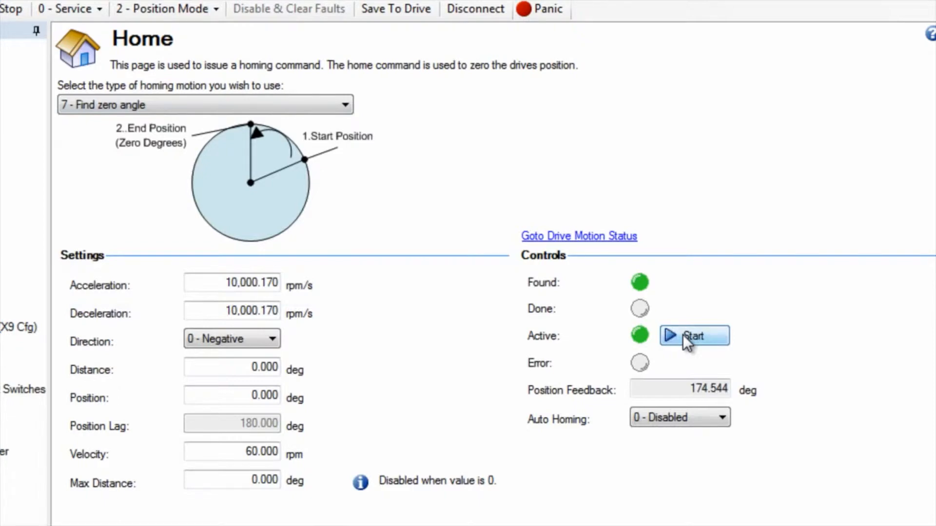
{"action": "left_click", "coordinate": [693, 335]}
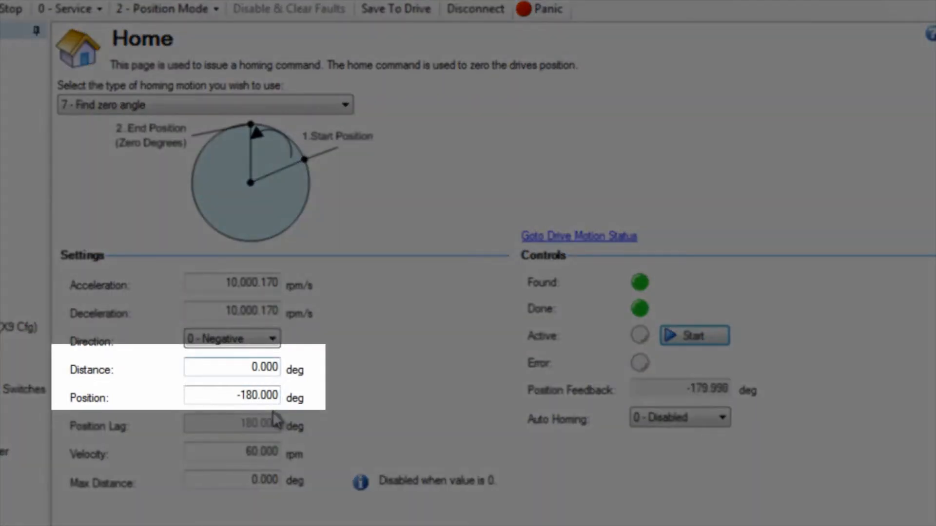
Step: Enter 180 degrees as the homing Distance offset and commit it
{"action": "type", "text": "180"}
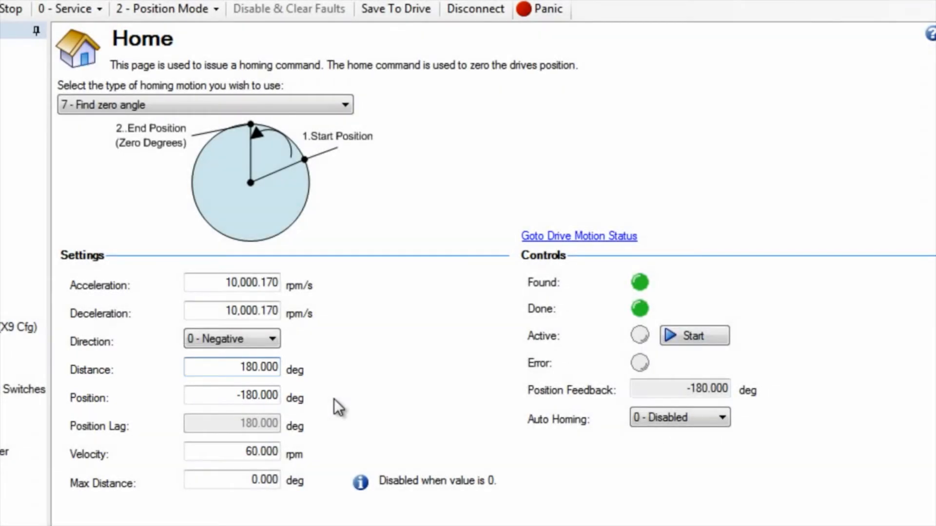
{"action": "left_click", "coordinate": [694, 335]}
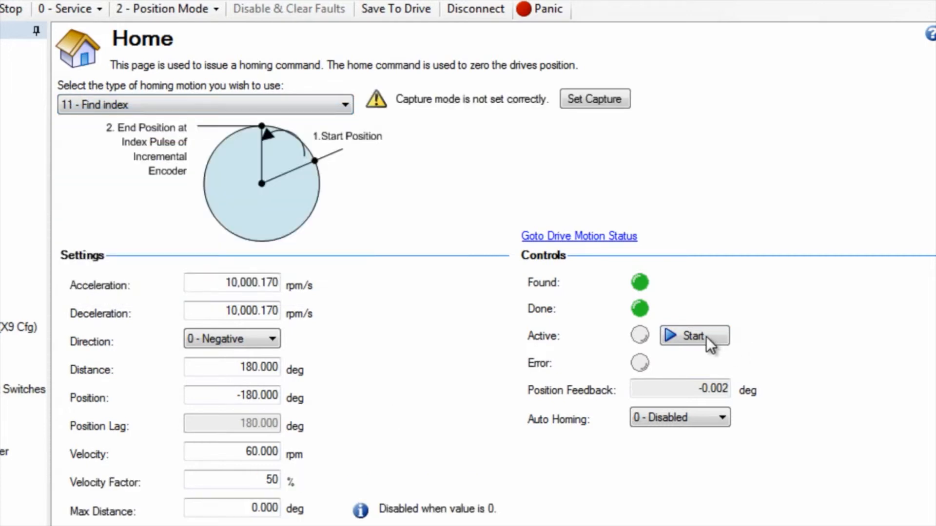
Step: Start the type 11 find-index homing, then browse the homing type list after warning 137
{"action": "left_click", "coordinate": [693, 336]}
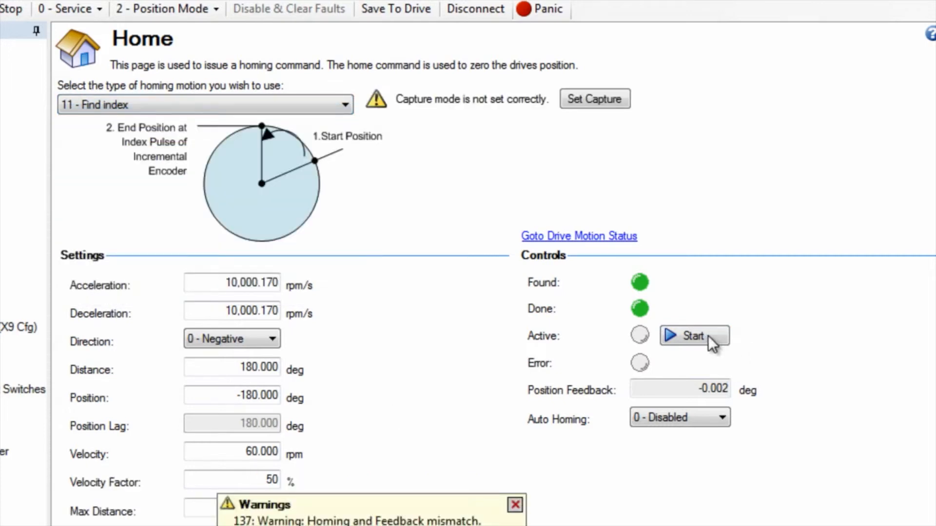
{"action": "mouse_move", "coordinate": [572, 380]}
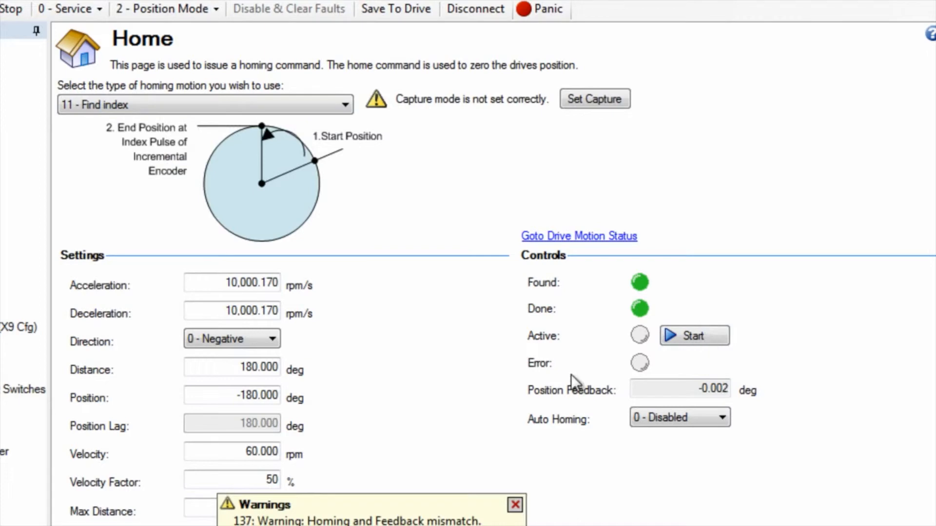
{"action": "left_click", "coordinate": [204, 104]}
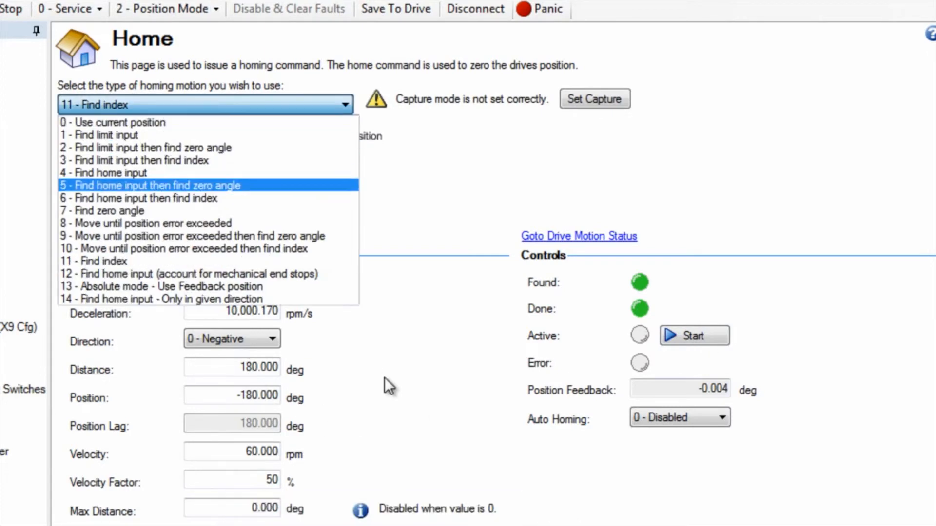